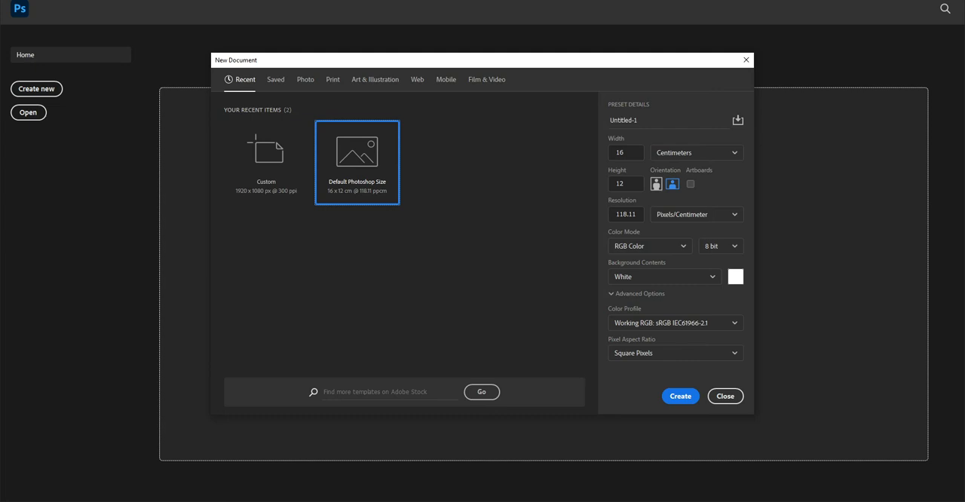
# Create a new blank white document at 1920 × 1080 pixels
pyautogui.click(265, 151)
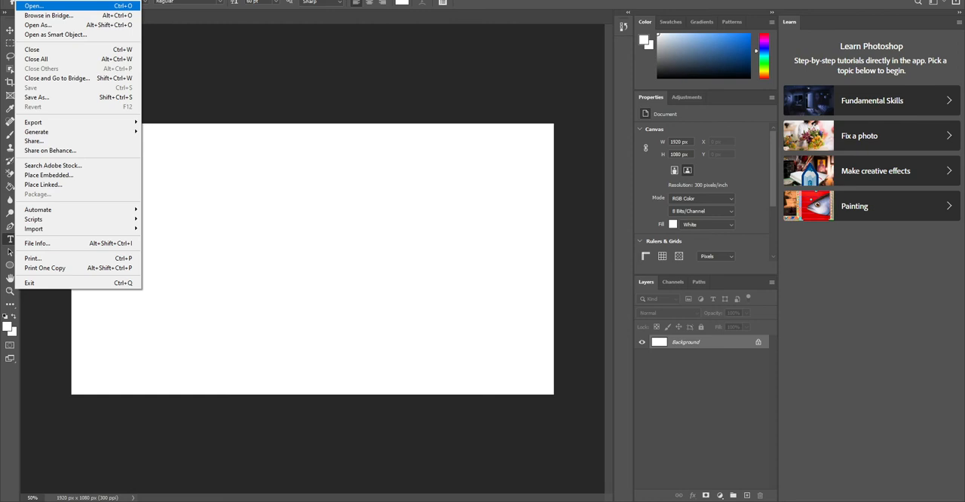
# Open Screenshot (217) from the Theme Park Creations folder
pyautogui.click(33, 6)
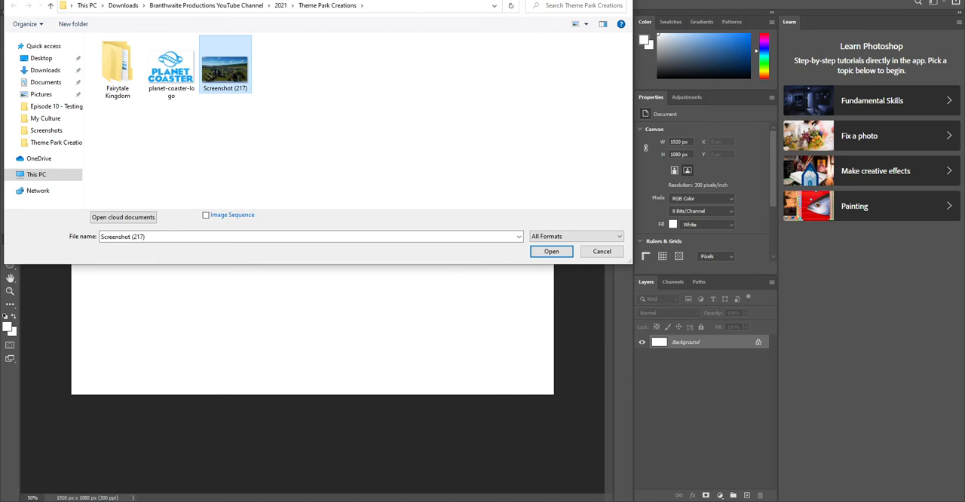
pyautogui.click(552, 250)
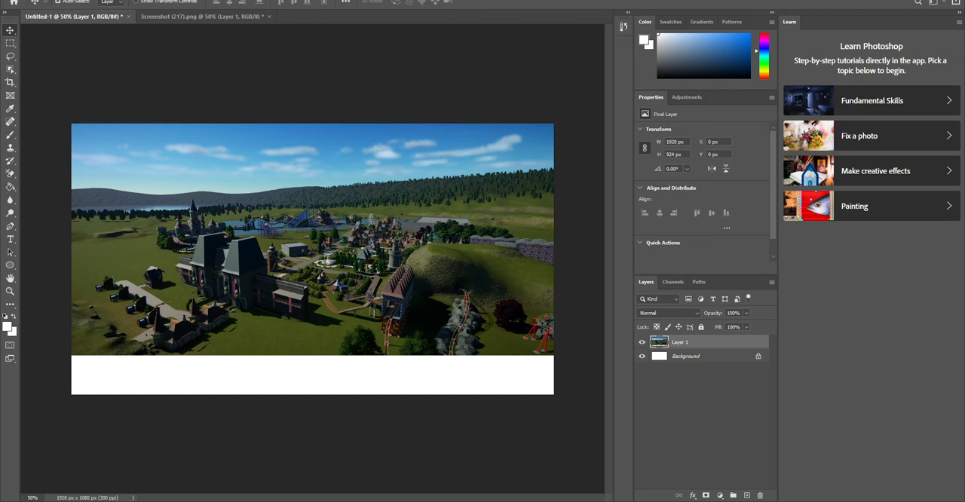
# Free-transform the screenshot layer so it fills the whole 1920 × 1080 canvas
pyautogui.click(38, 3)
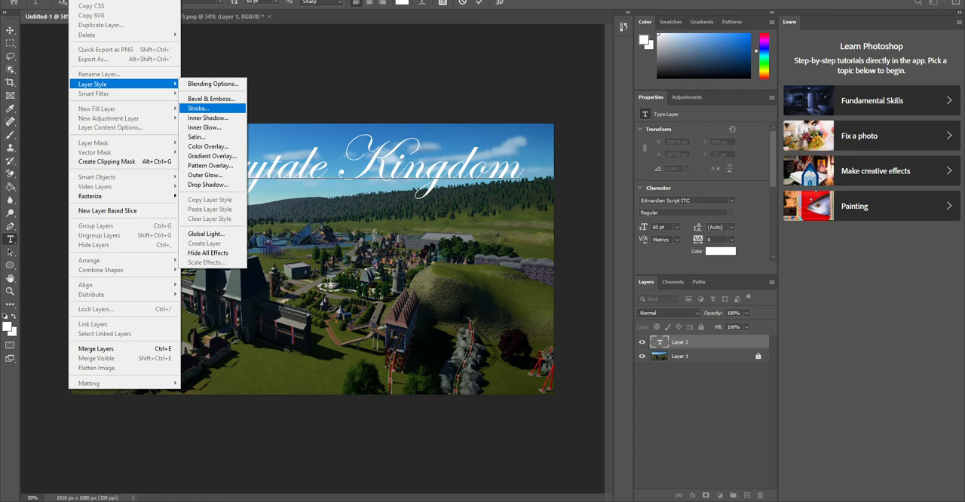
# Bring up the Stroke layer-style settings for the Fairytale Kingdom text layer
pyautogui.click(200, 109)
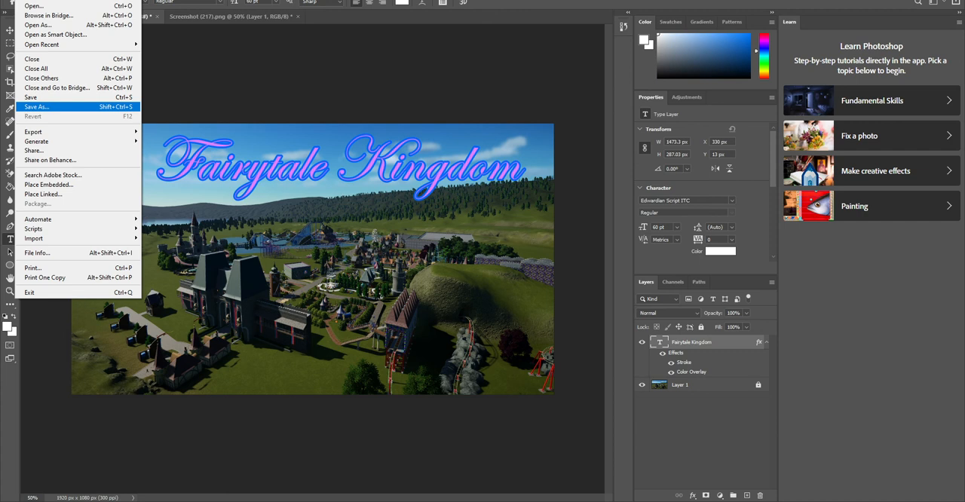
# Save As to this computer, naming the file 'tpc thumbnail' for JPEG export
pyautogui.click(36, 105)
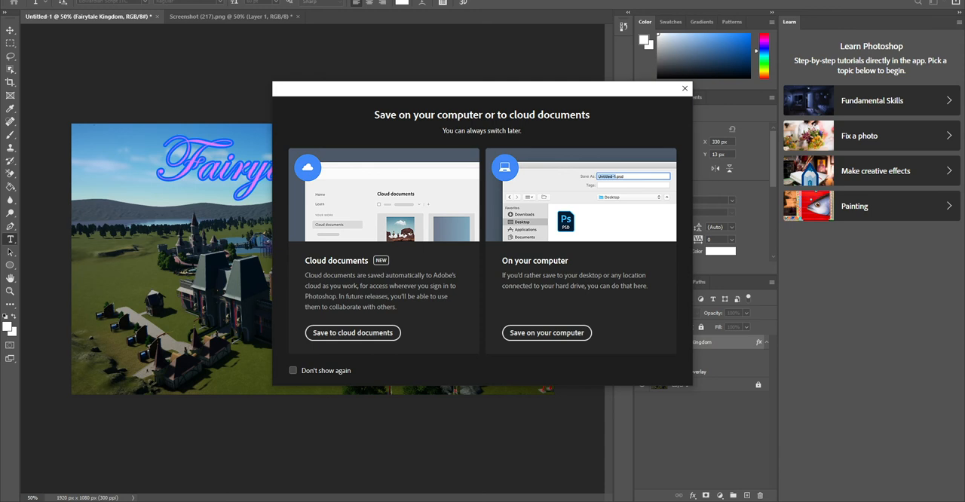
pyautogui.click(546, 332)
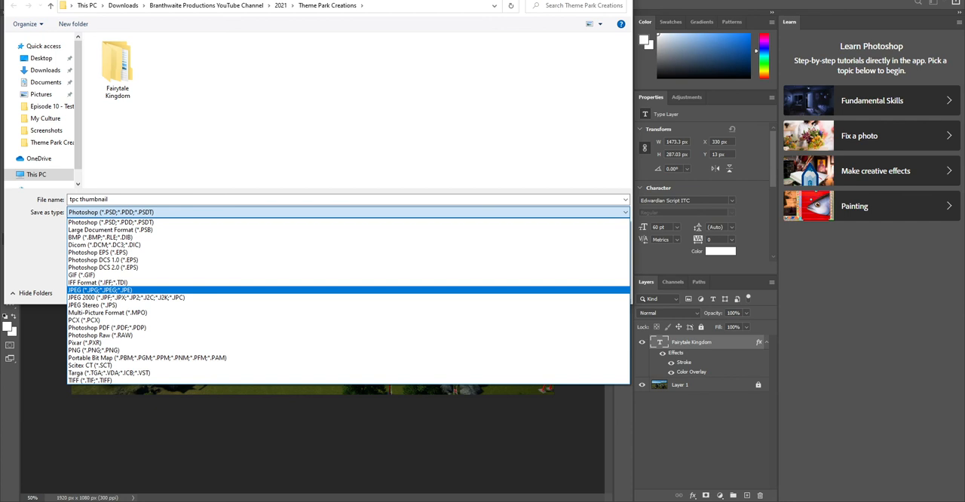